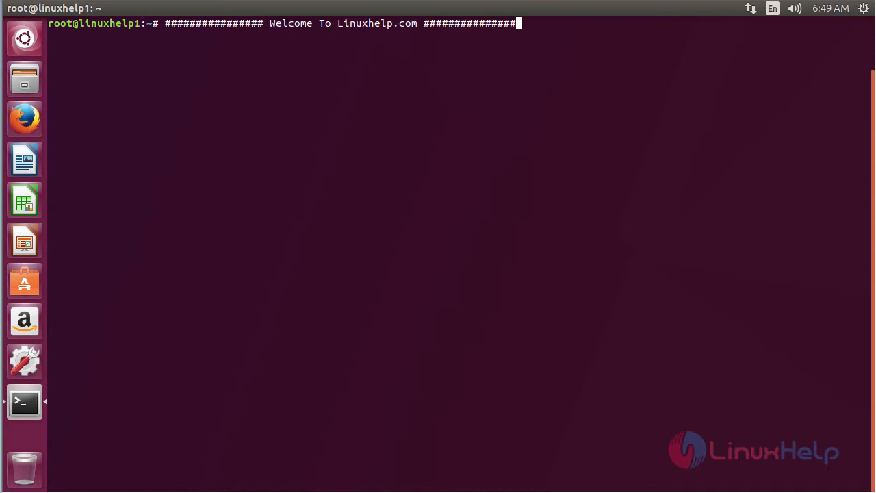
mouse_move(625, 438)
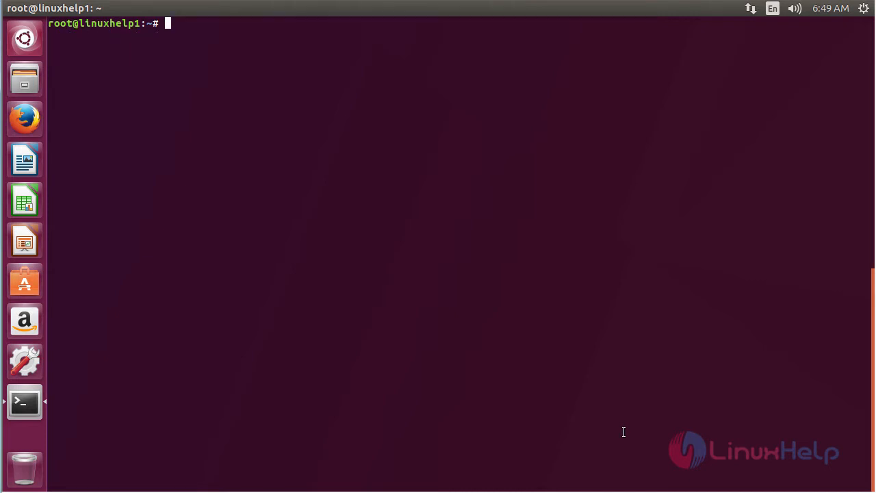
Run add-apt-repository ppa:eugenesan/ppa as root to register the eugenesan source
type("ad")
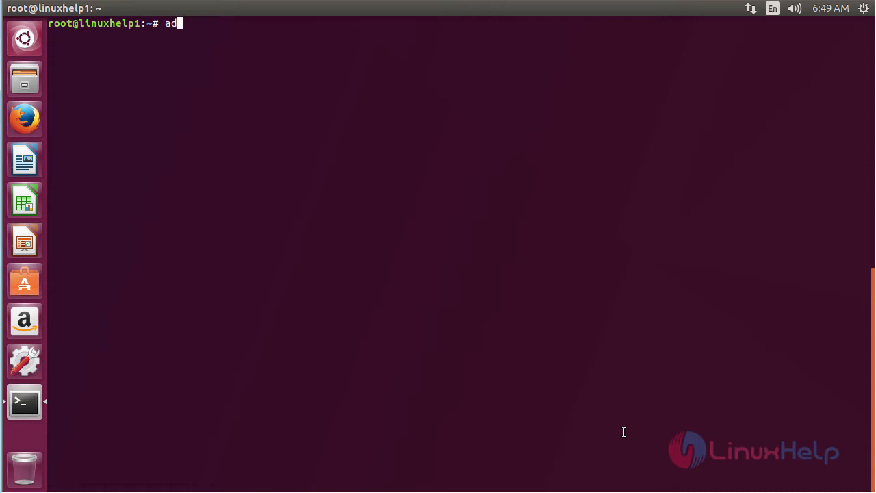
type("d-apt-repo")
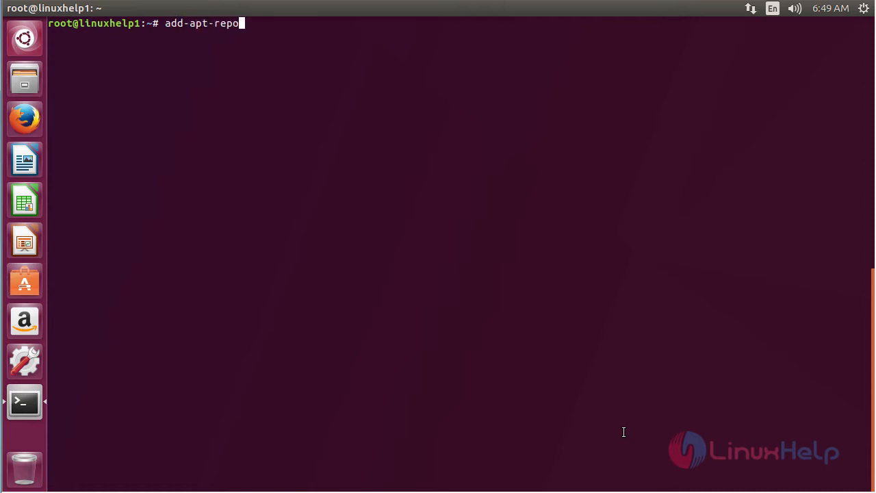
type("sitory ppa")
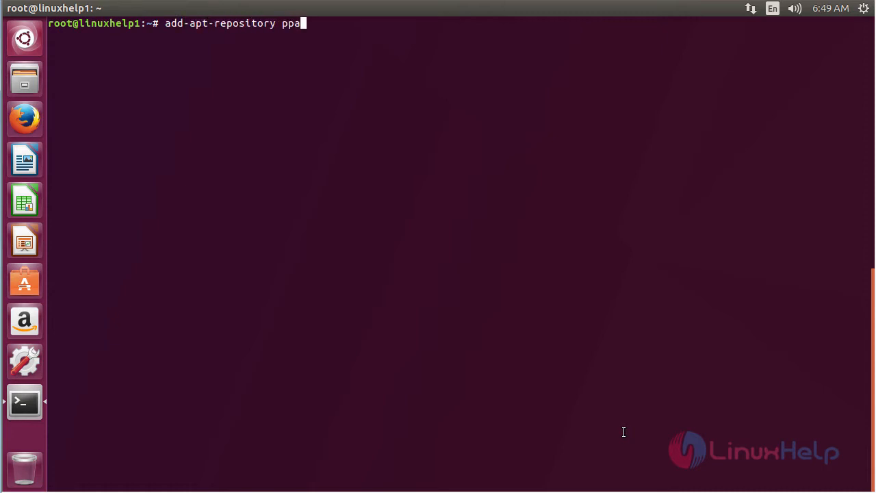
type(":")
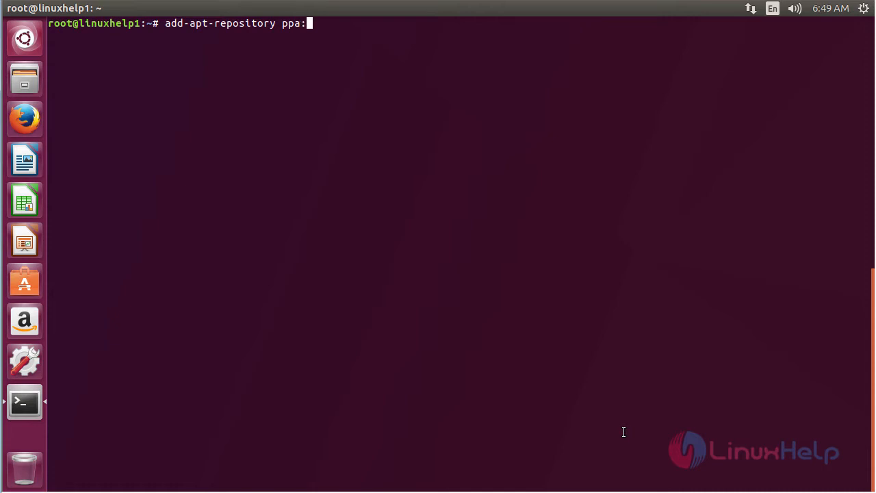
type("eugen")
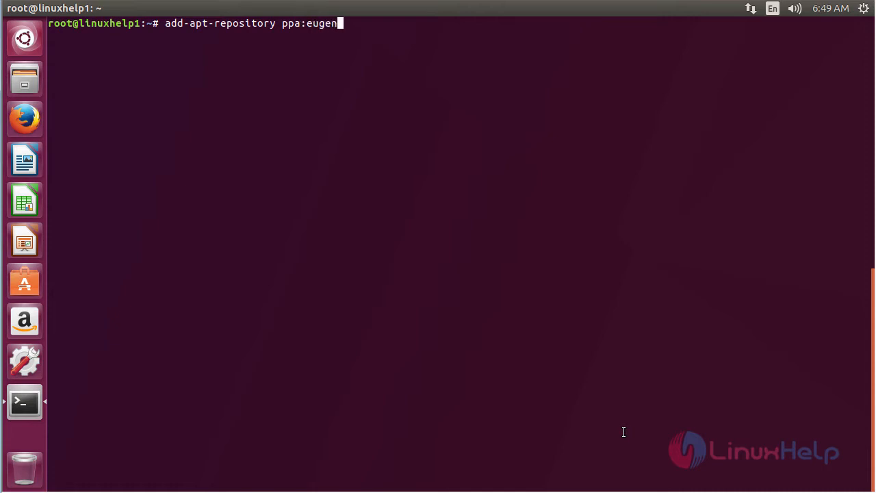
type("esan/ppa")
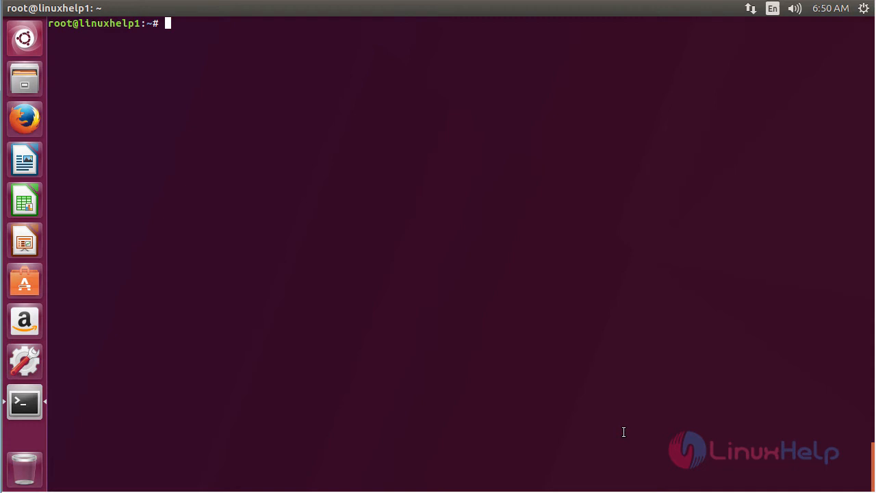
Run apt-get update to pull package lists including the new PPA
type("apt-get up")
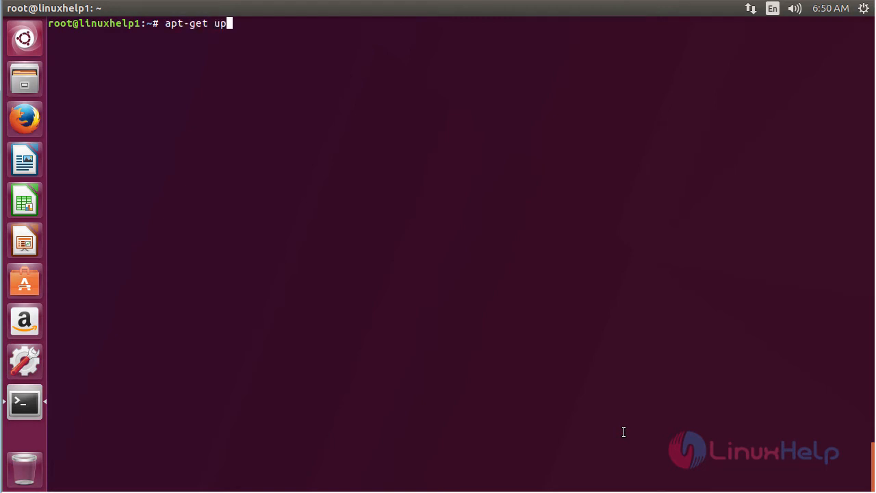
type("date")
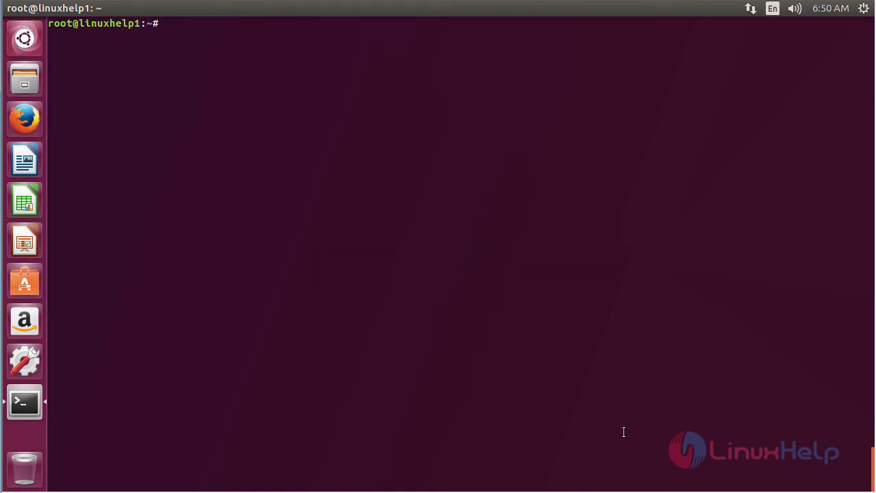
Run apt-get install reaver -y to install Reaver unattended
type("apt-ge")
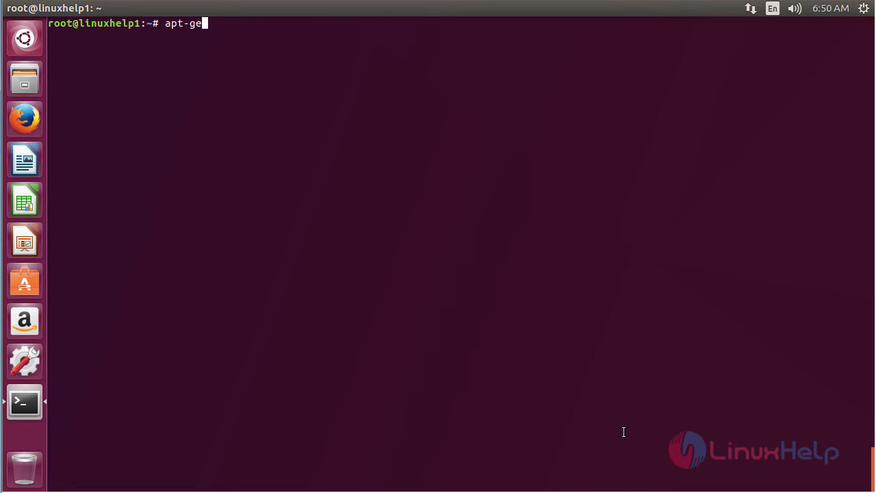
type("t install")
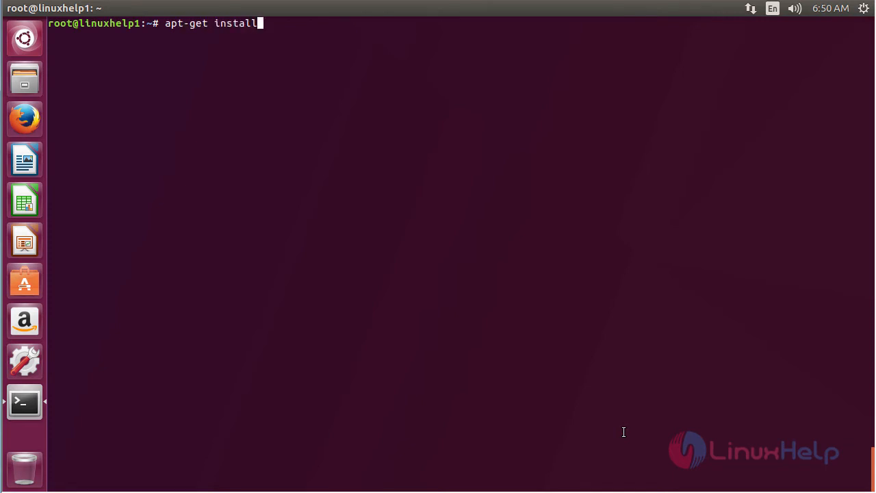
type("reaver -y")
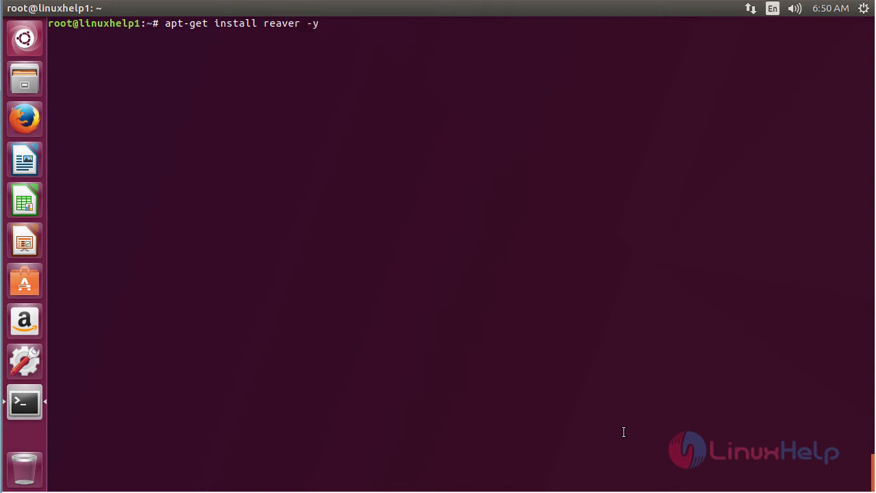
key("Return")
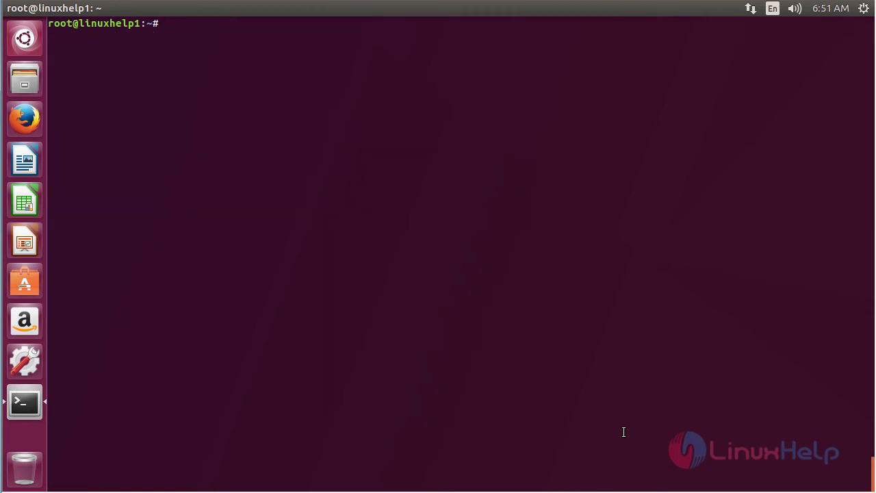
Run reaver --help and view the v1.4 options list down to the usage example
type("re")
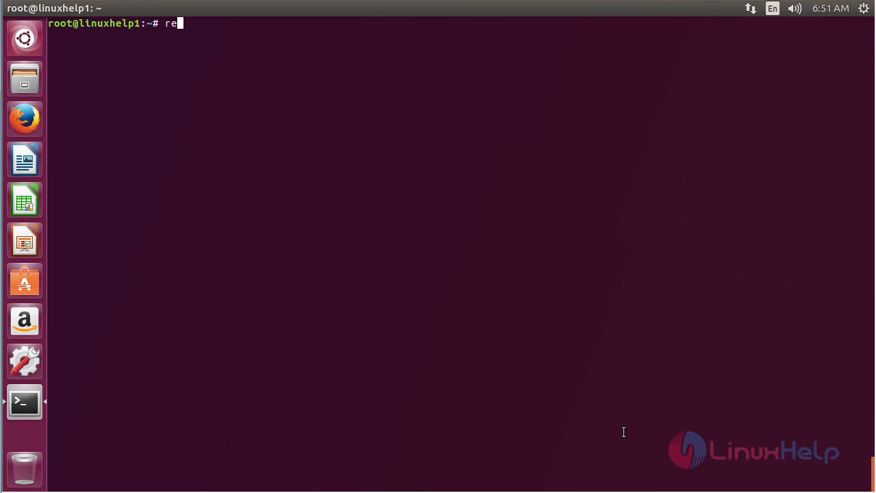
type("aver")
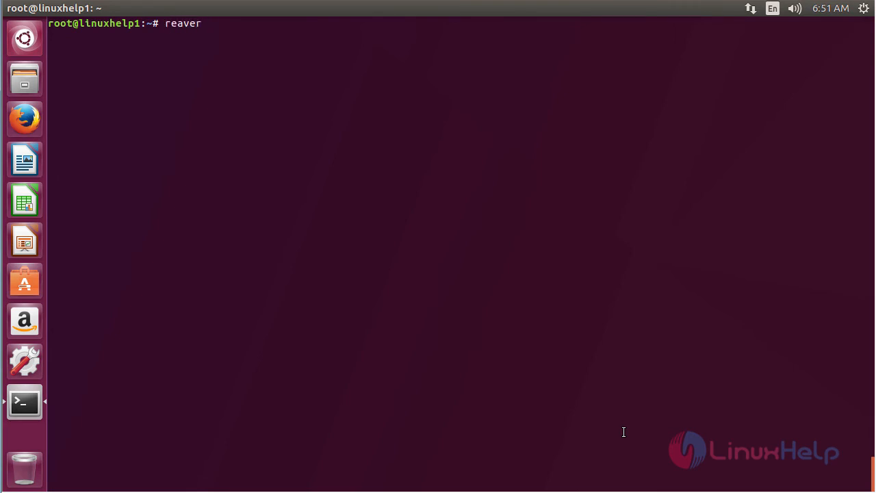
type("--help")
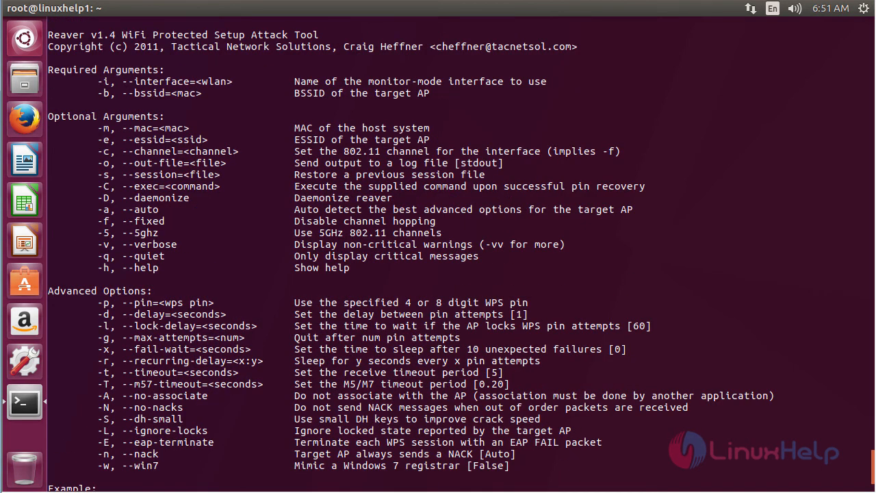
mouse_move(521, 365)
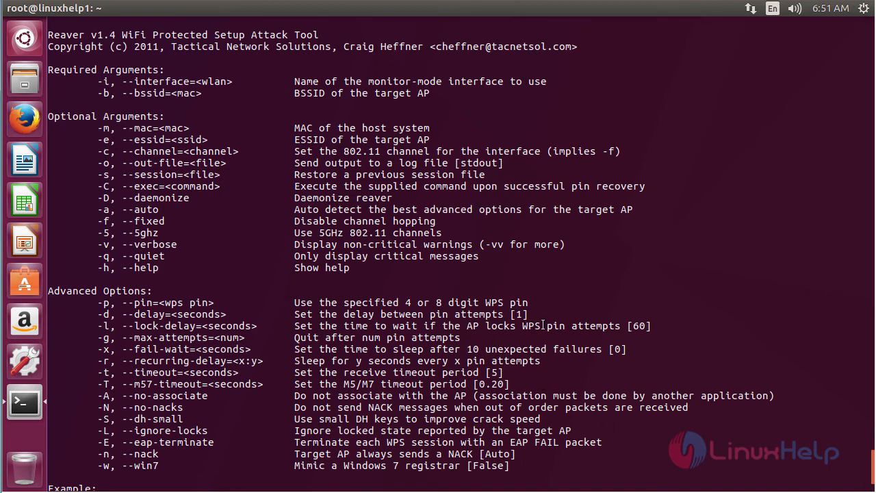
scroll("down", 3)
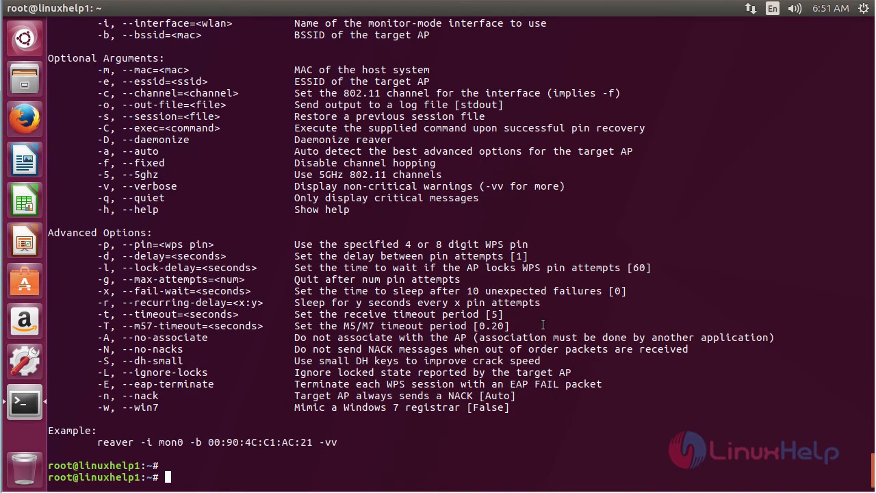